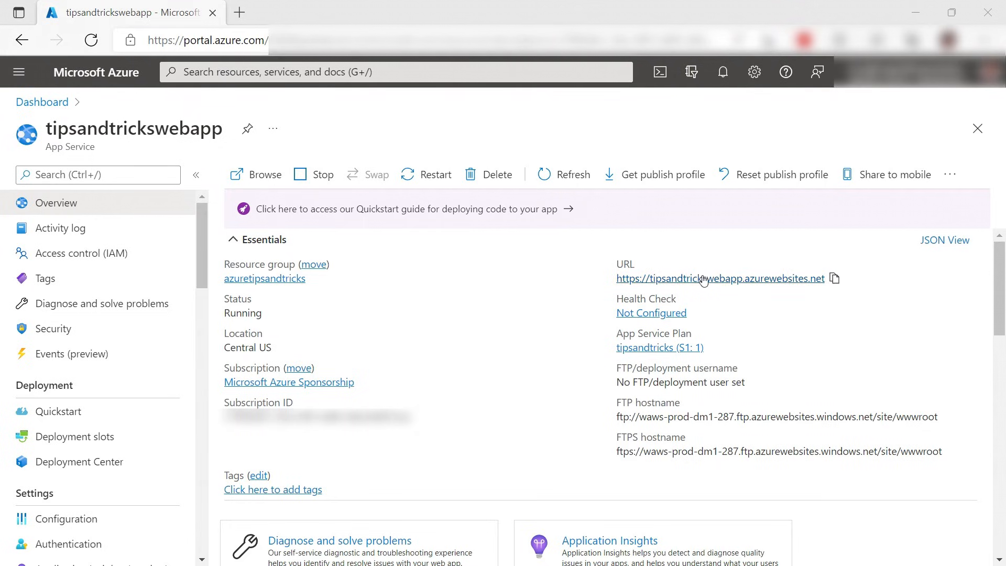
# Open tipsandtrickswebapp's live TipsAndTricks welcome page, then return to the portal and open Configuration.
pyautogui.click(704, 278)
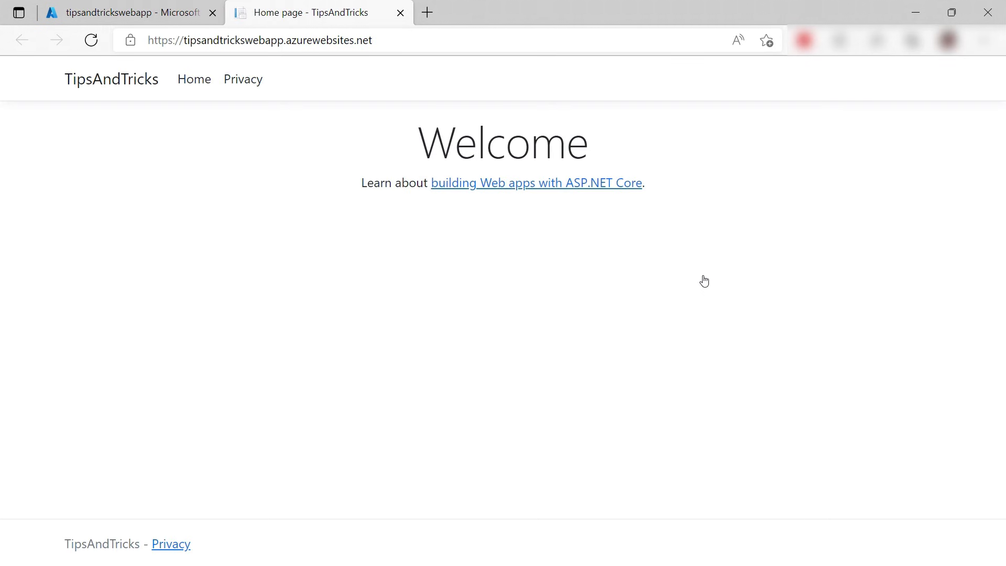
pyautogui.click(120, 12)
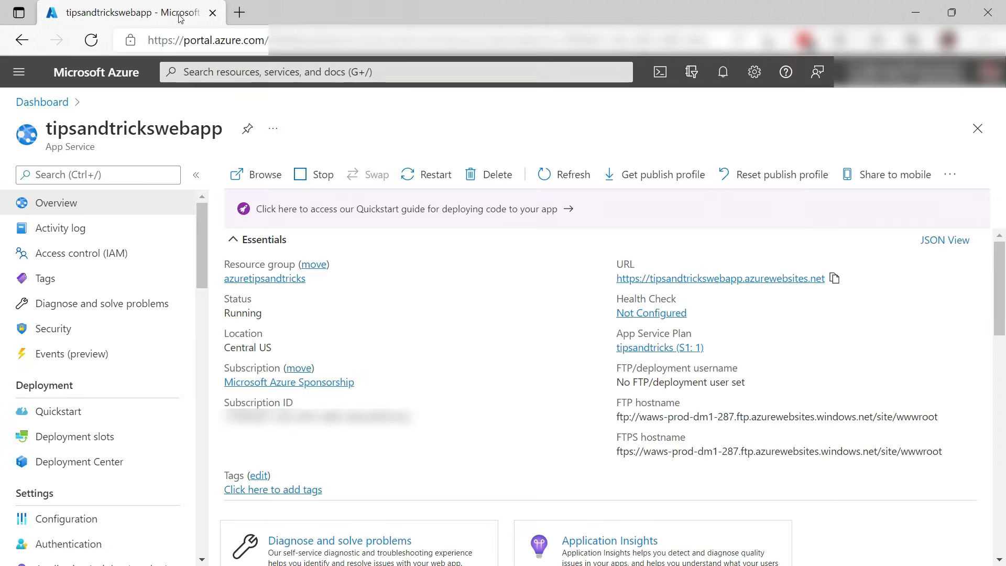
pyautogui.click(66, 518)
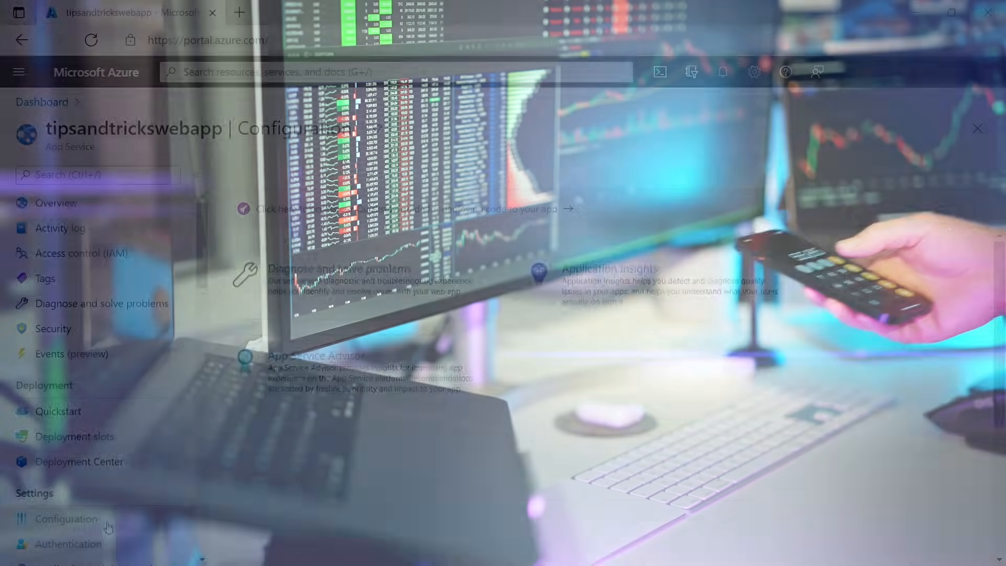